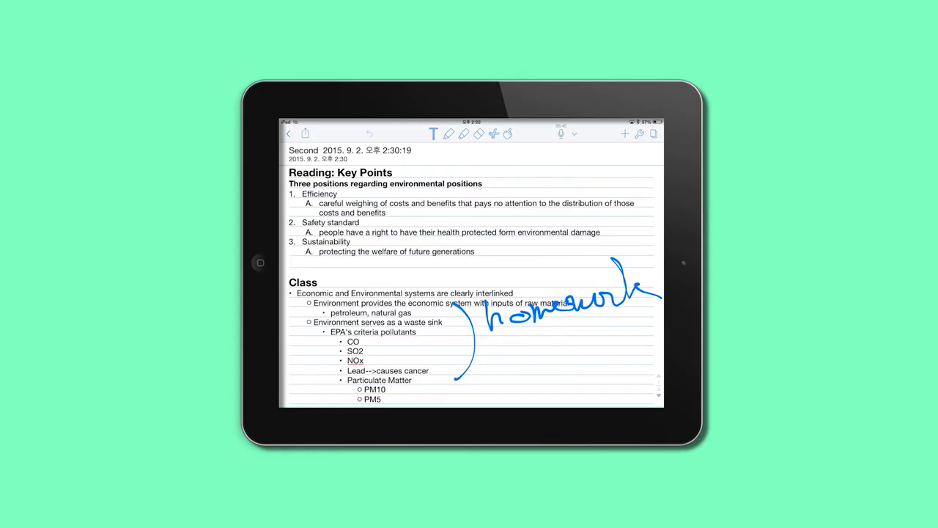
# Step: Scroll the class note from Reading: Key Points down to the Lecture 2 Slides section
pyautogui.scroll(-3)
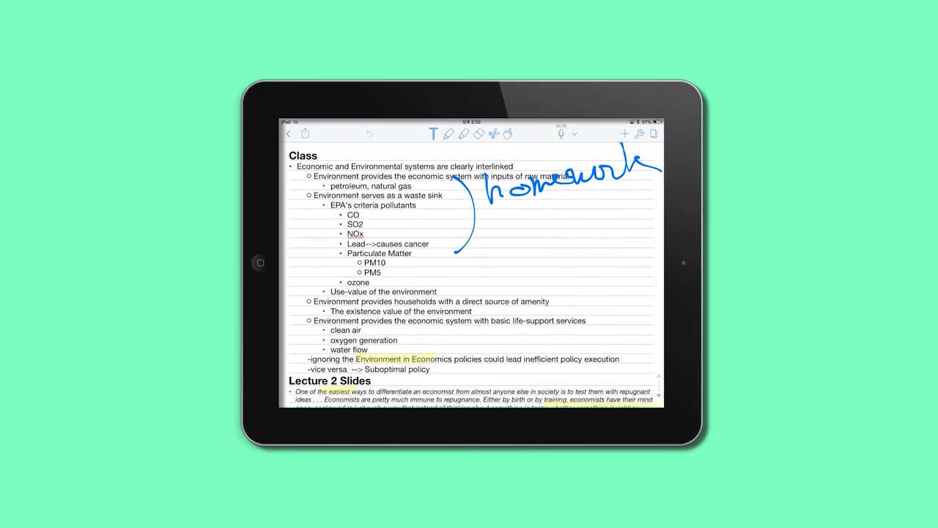
pyautogui.scroll(-3)
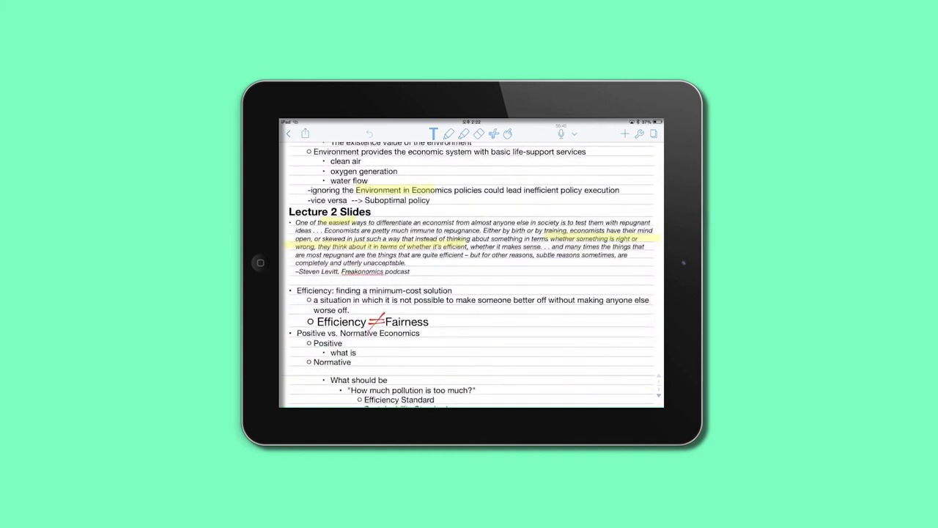
pyautogui.scroll(-3)
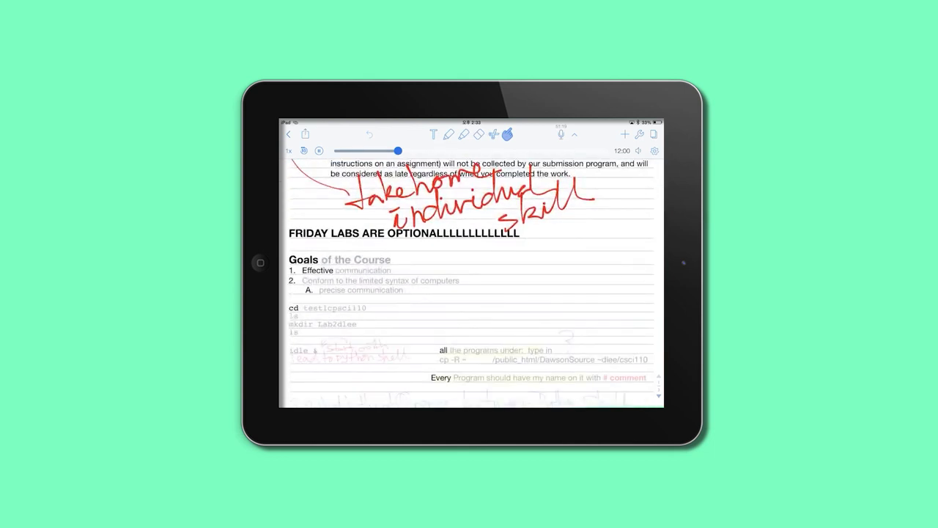
# Step: Drag the playback slider to jump to a different point in the note's audio recording
pyautogui.moveTo(402, 151); pyautogui.dragTo(438, 151)
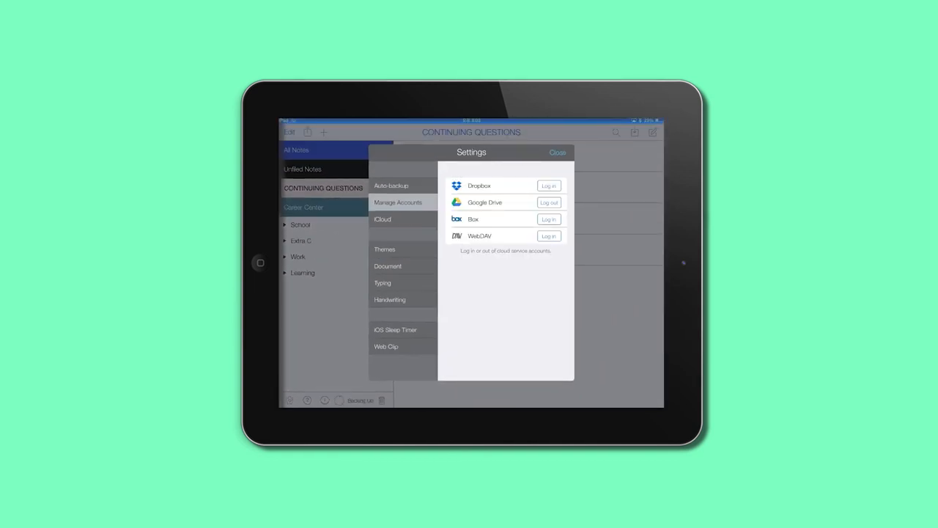
# Step: View the Google Drive auto-backup setting, then the iCloud sync toggle switched on
pyautogui.click(548, 202)
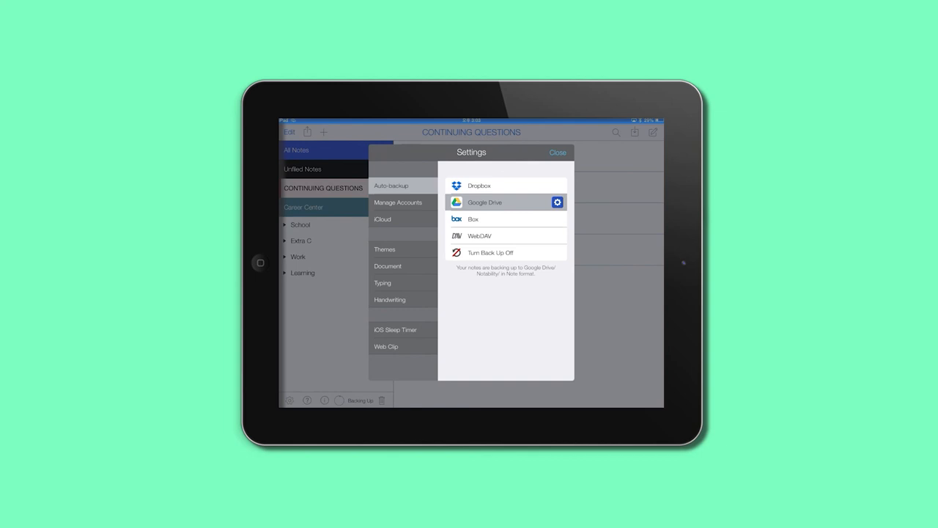
pyautogui.click(382, 219)
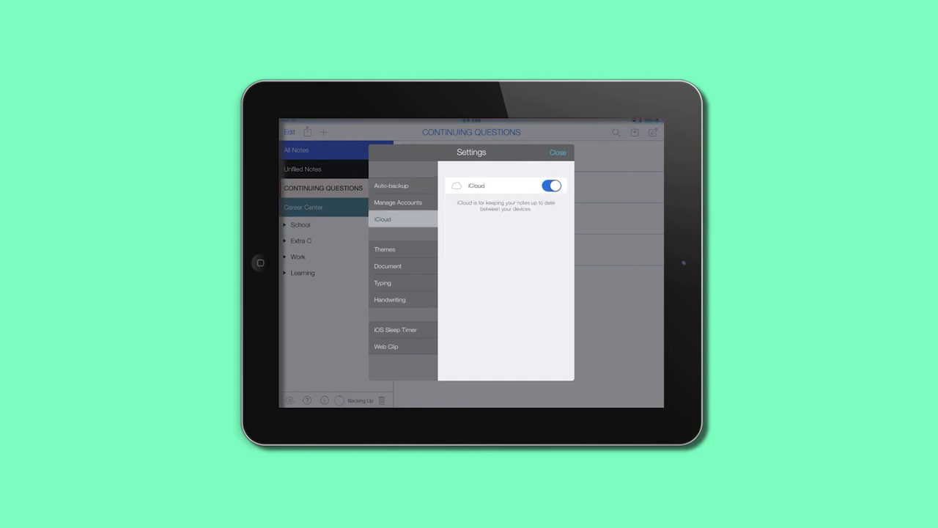